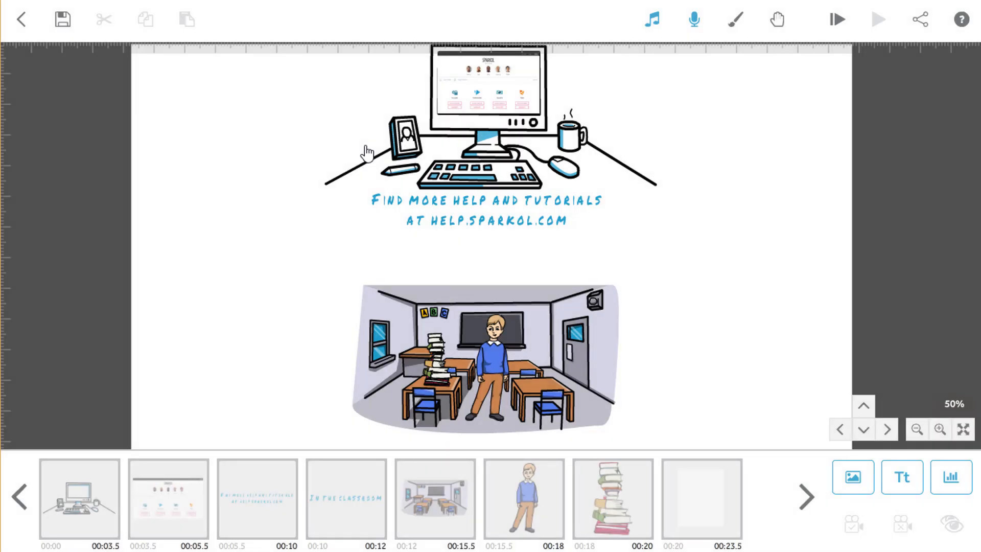
pyautogui.moveTo(312, 182)
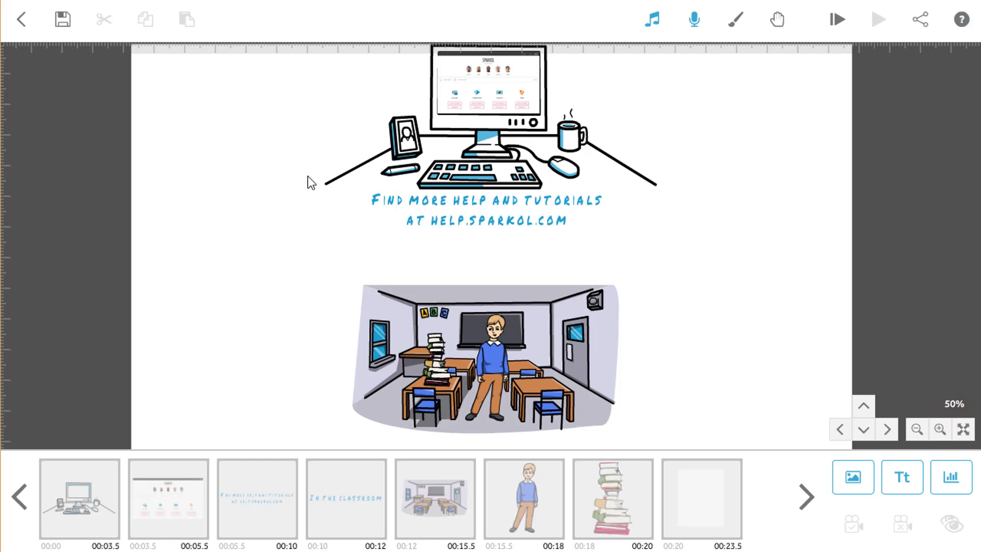
pyautogui.moveTo(714, 121)
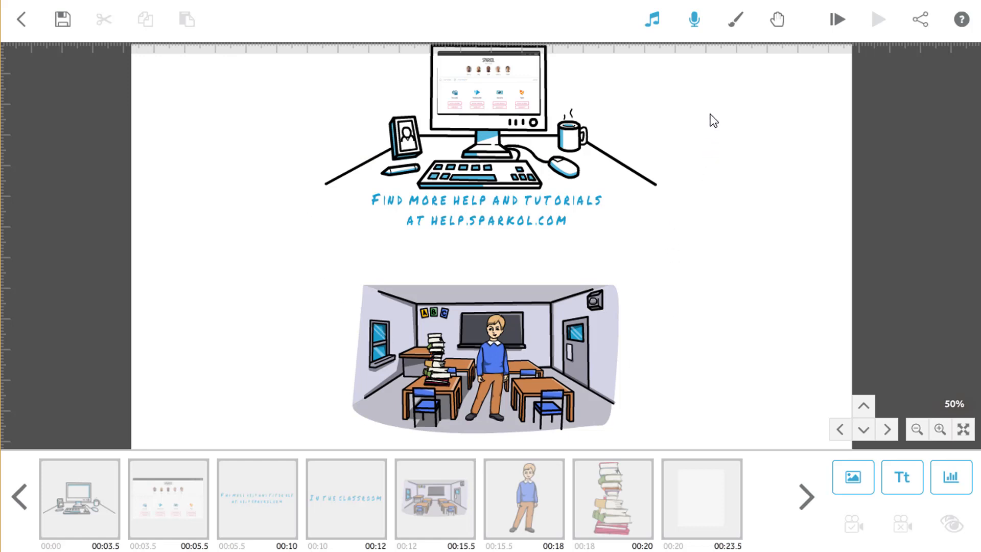
# Adjust a background setting and confirm the background settings
pyautogui.click(734, 18)
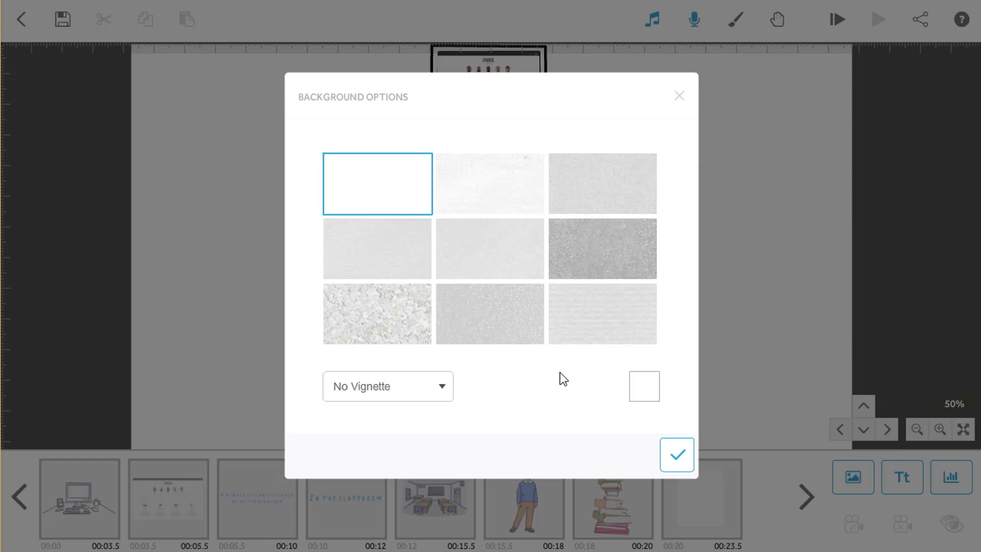
pyautogui.click(643, 386)
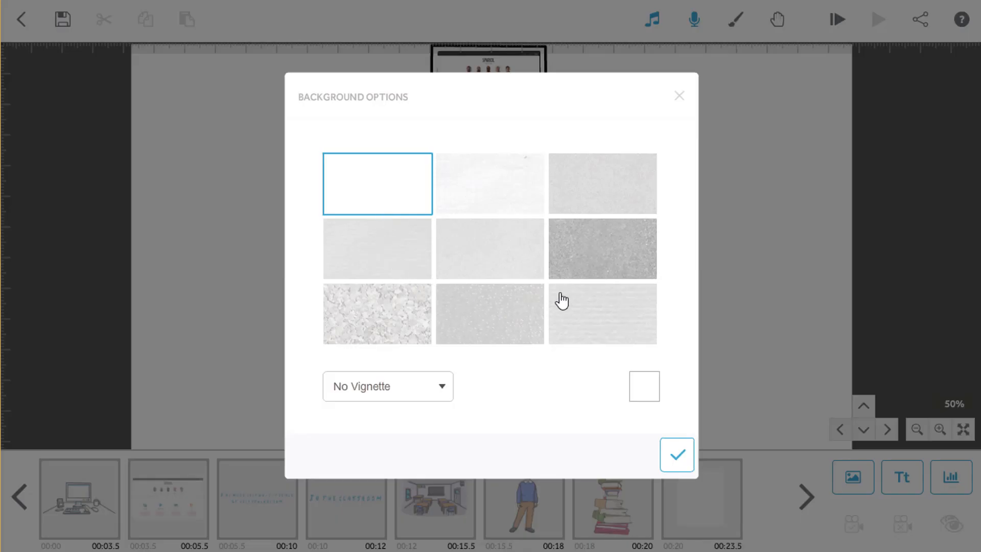
pyautogui.click(676, 454)
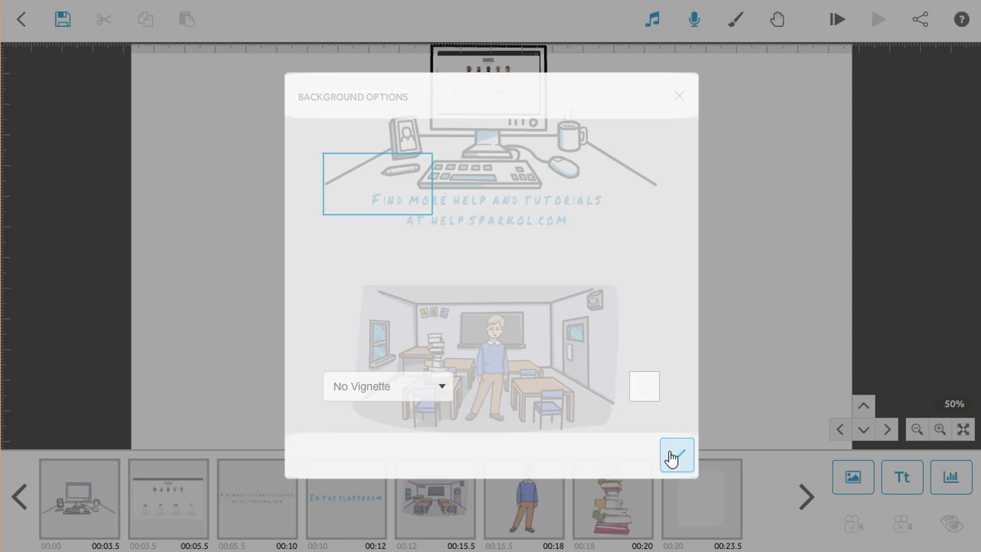
# Pick a marker-holding hand from a saved hand set, preview it, and confirm
pyautogui.click(675, 455)
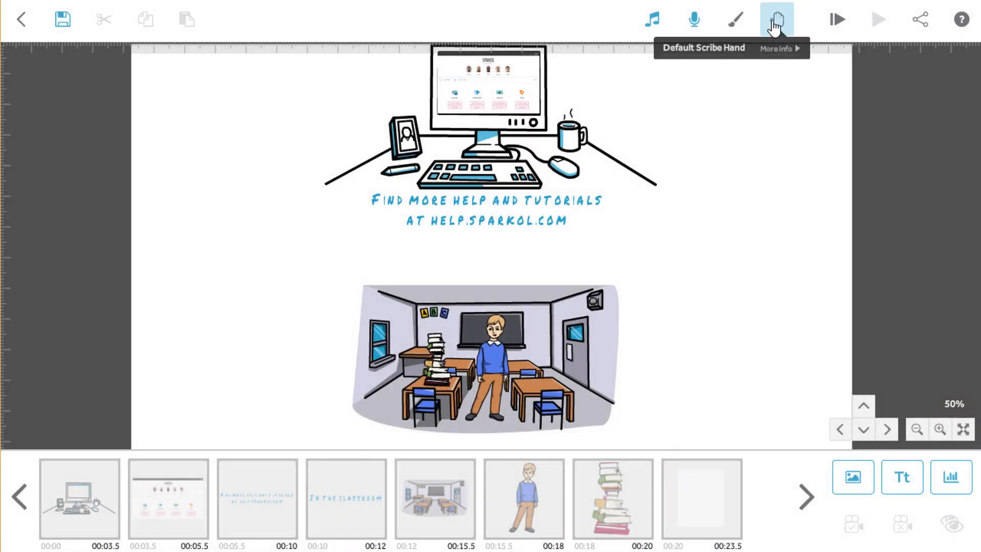
pyautogui.click(776, 18)
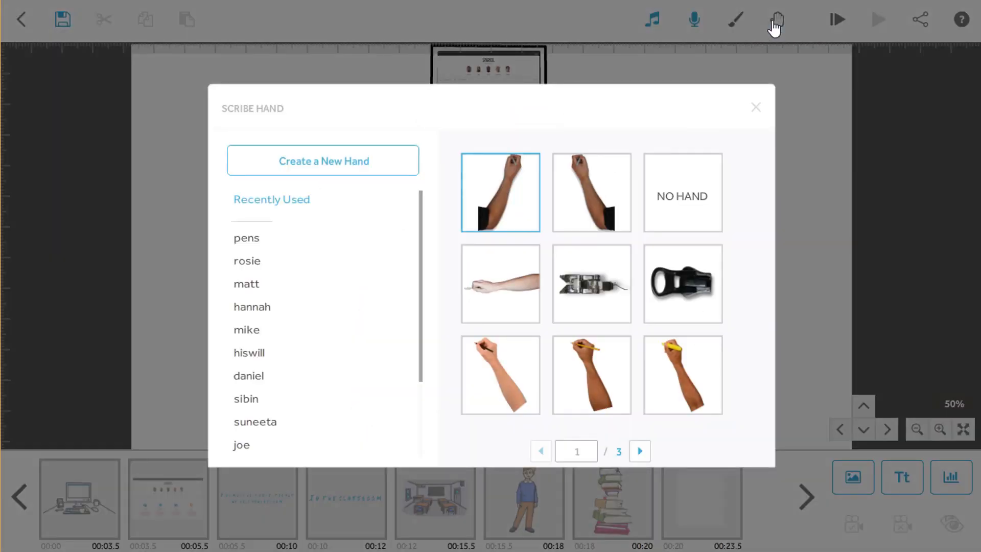
pyautogui.scroll(-3)
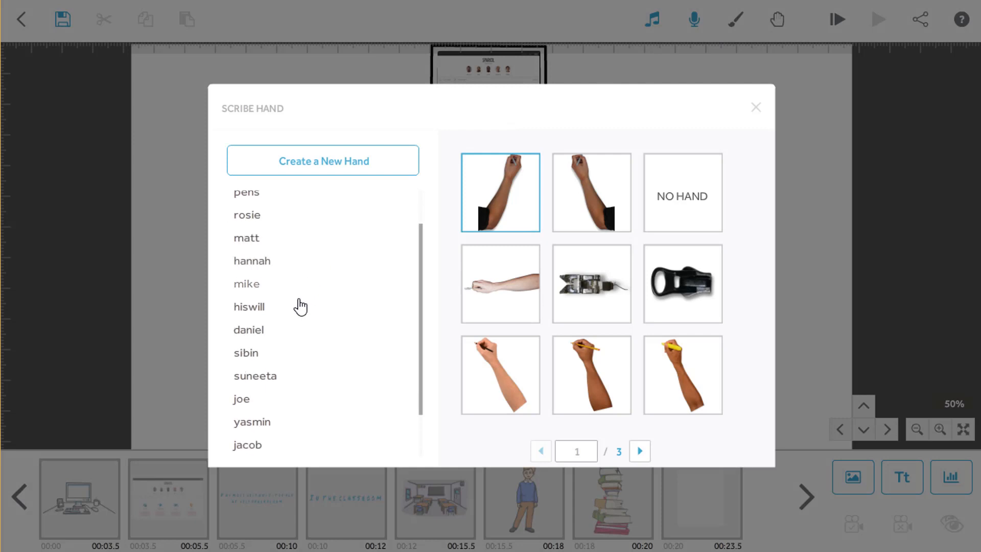
pyautogui.click(255, 375)
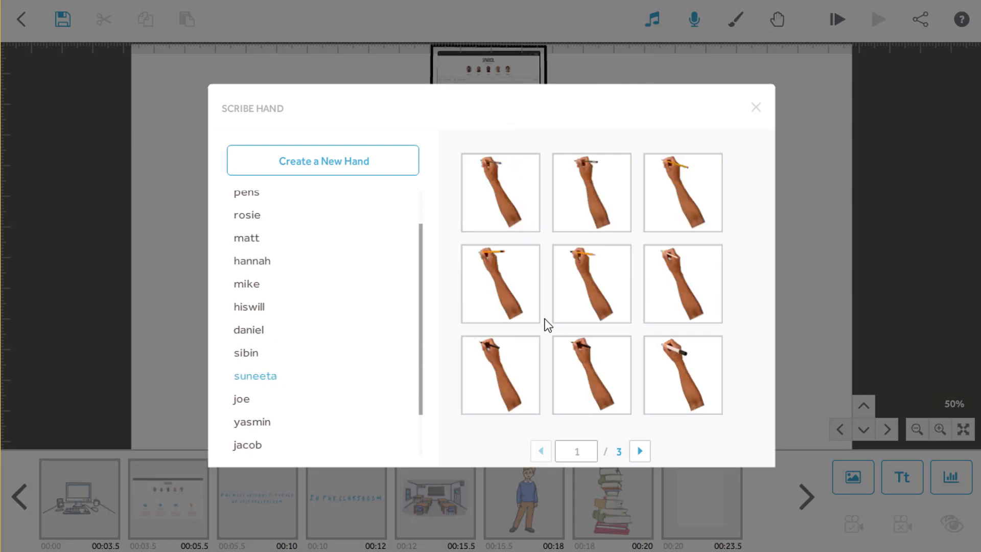
pyautogui.click(638, 451)
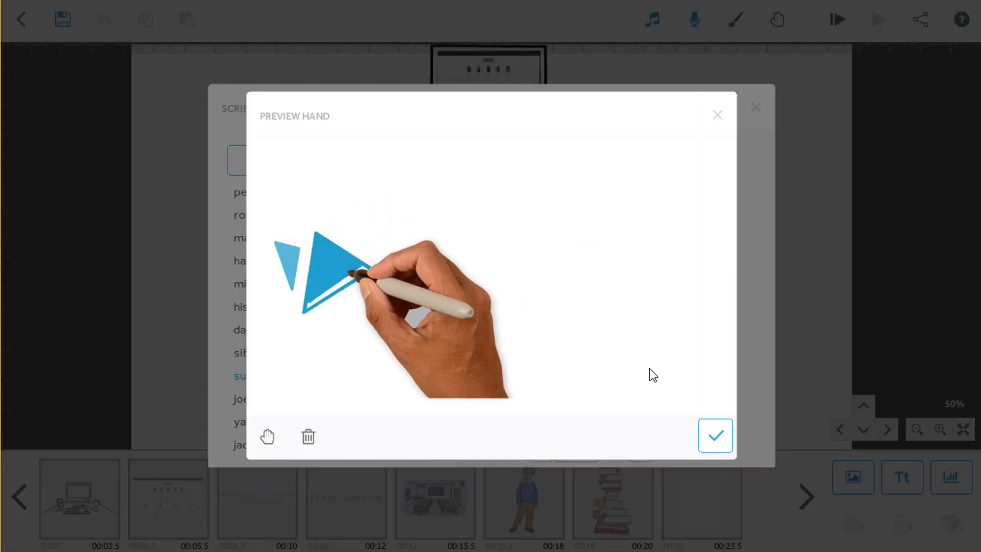
pyautogui.click(714, 436)
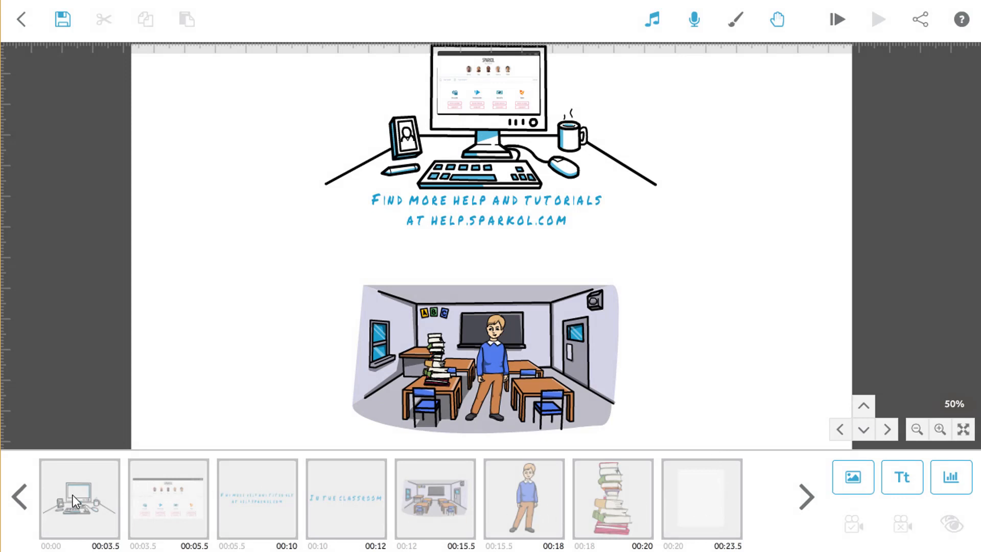
pyautogui.moveTo(696, 513)
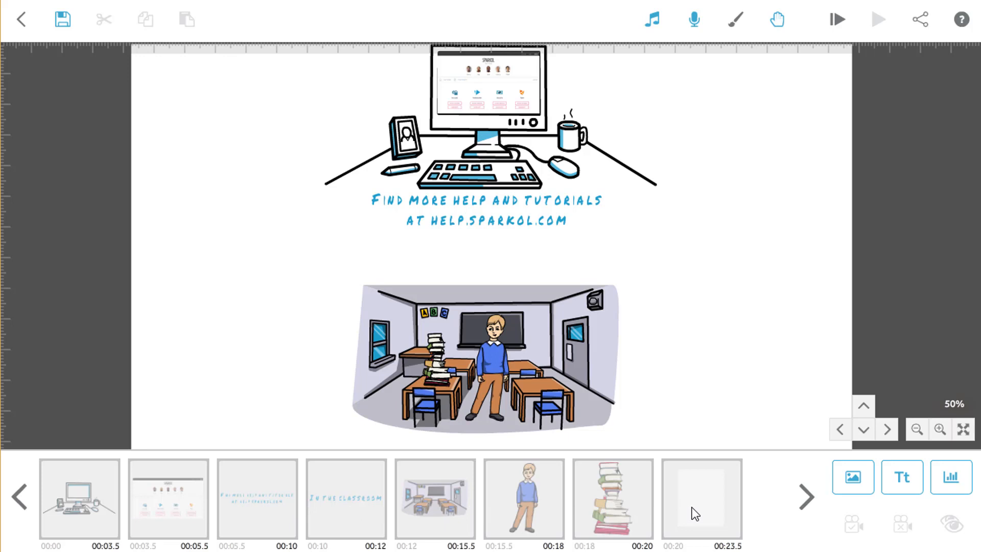
# Place the blank white element right after the 'In the classroom' title in the timeline
pyautogui.click(700, 499)
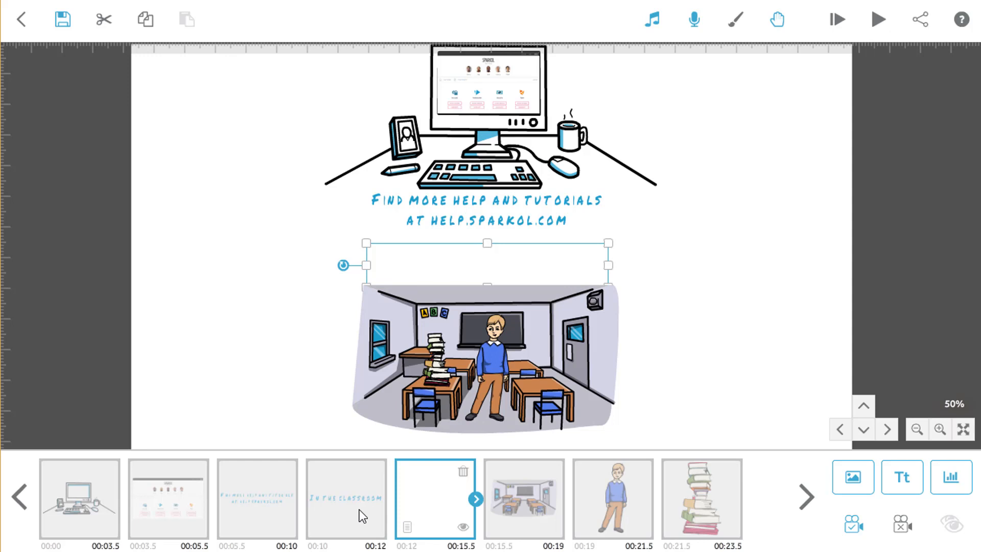
pyautogui.click(346, 501)
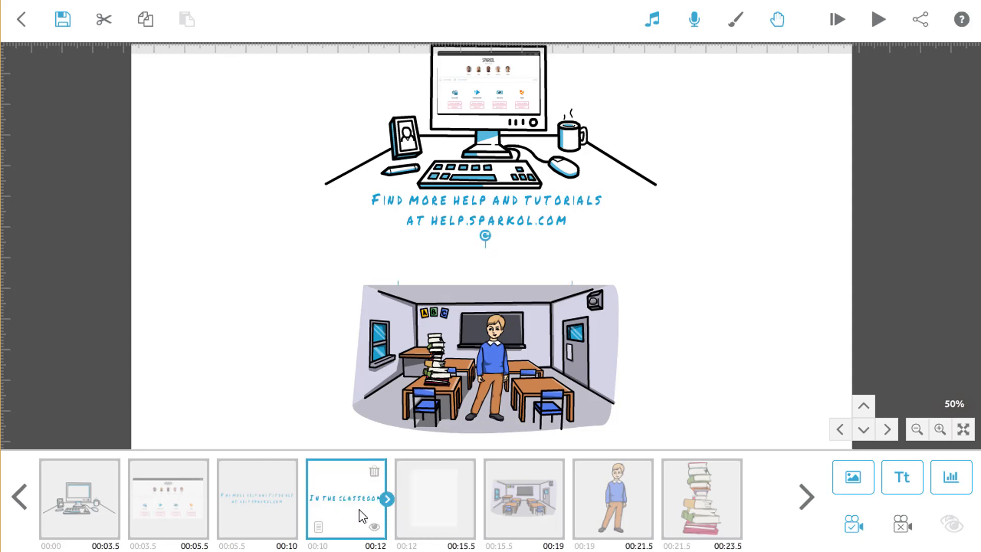
pyautogui.moveTo(387, 499)
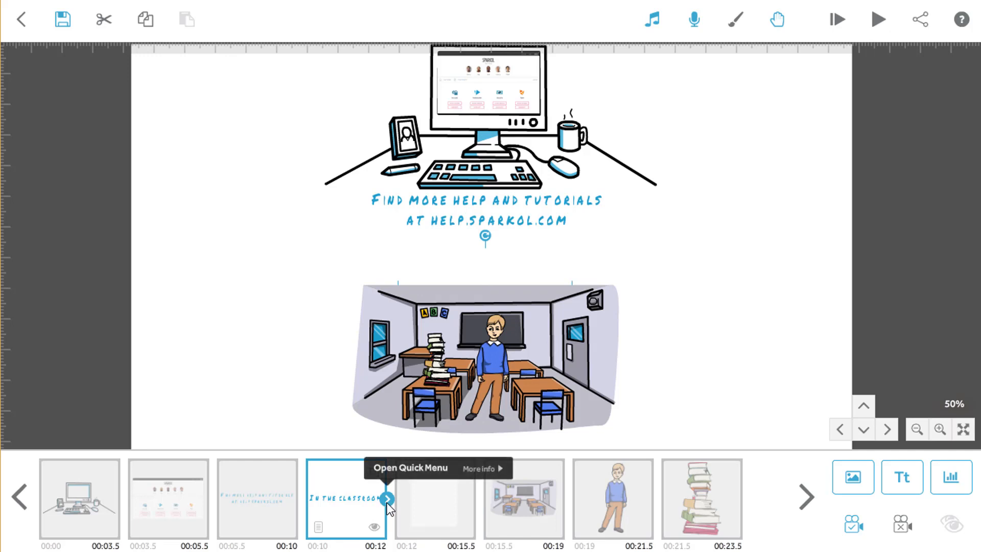
# Check the title's pause and transition times, then cut its animation time to 1.0 s
pyautogui.click(387, 499)
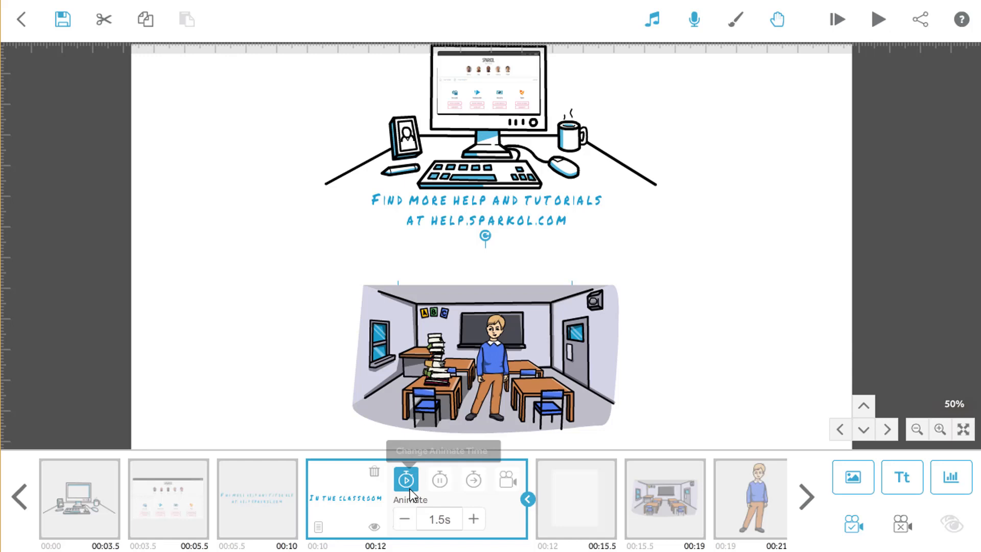
pyautogui.moveTo(439, 479)
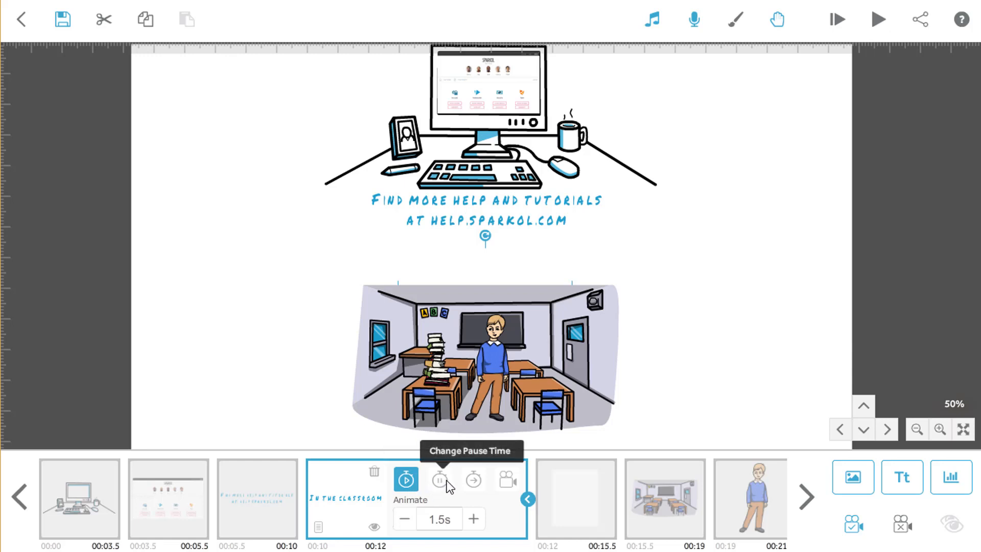
pyautogui.moveTo(474, 480)
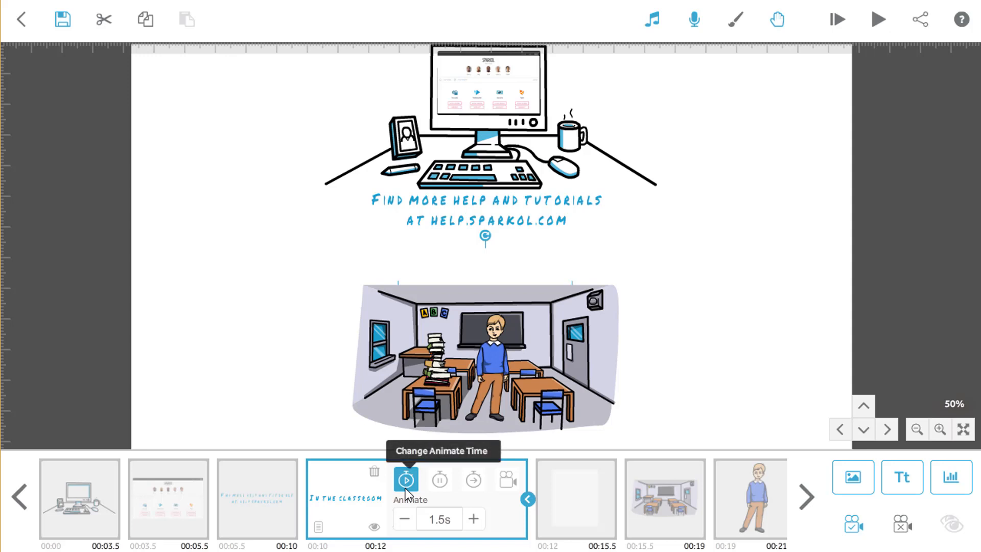
pyautogui.moveTo(439, 490)
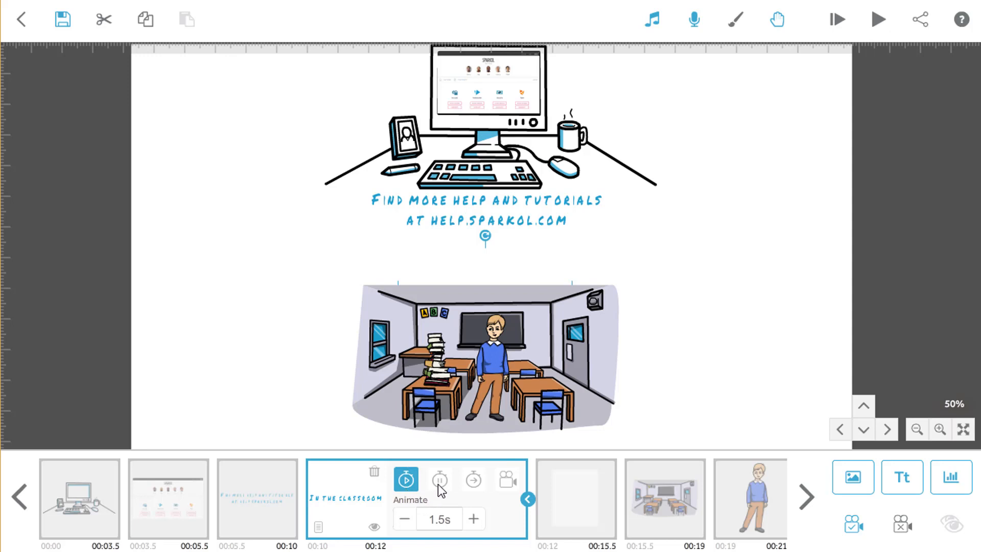
pyautogui.click(440, 480)
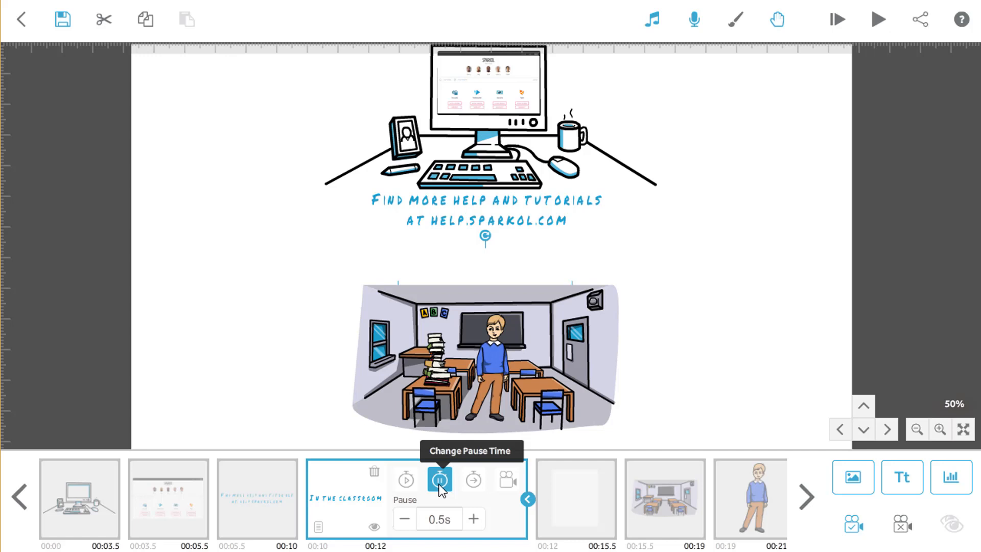
pyautogui.moveTo(474, 479)
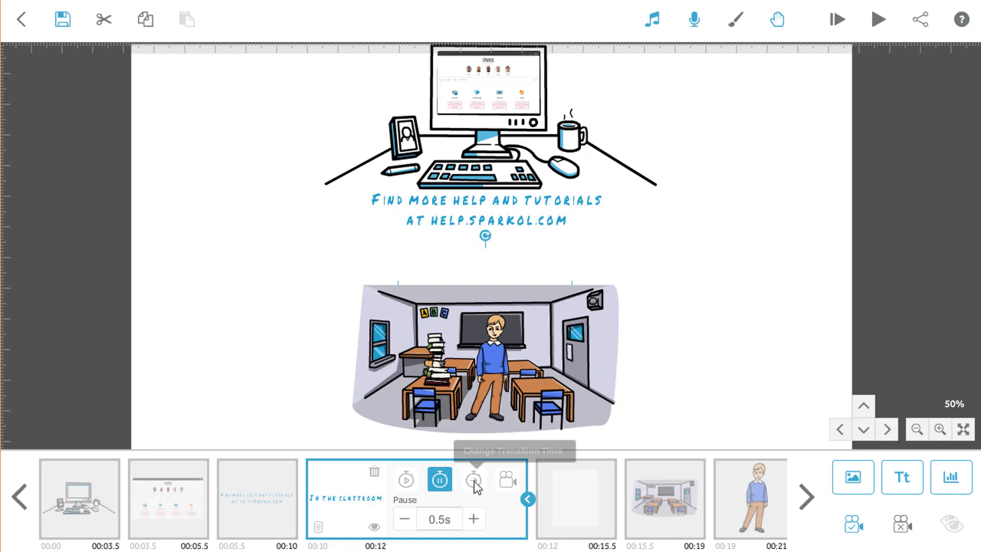
pyautogui.click(474, 480)
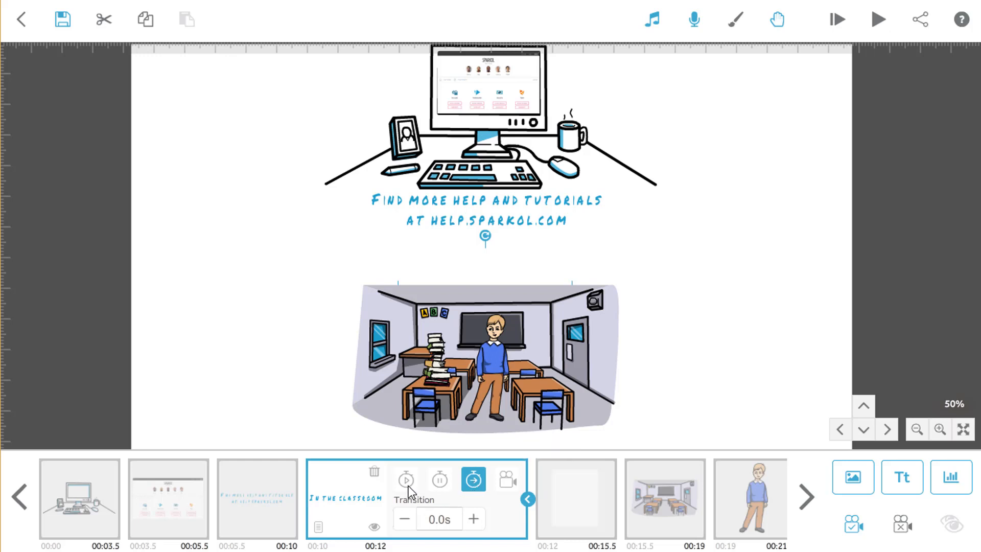
pyautogui.click(473, 518)
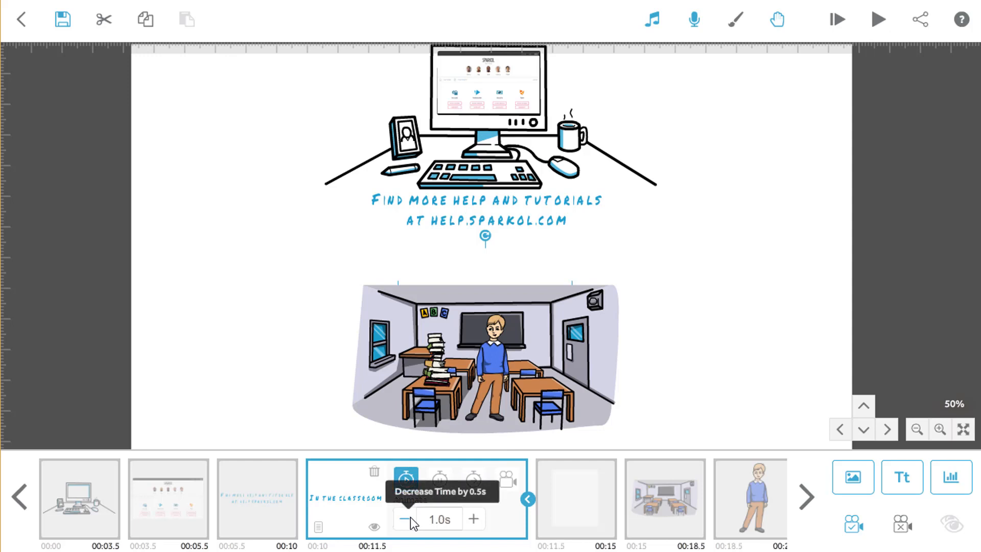
pyautogui.moveTo(350, 487)
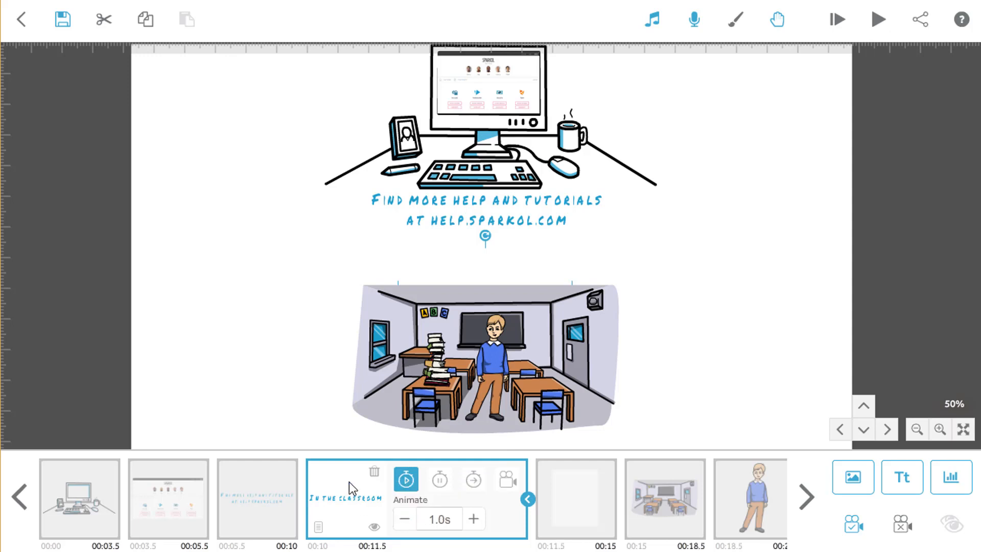
pyautogui.moveTo(726, 351)
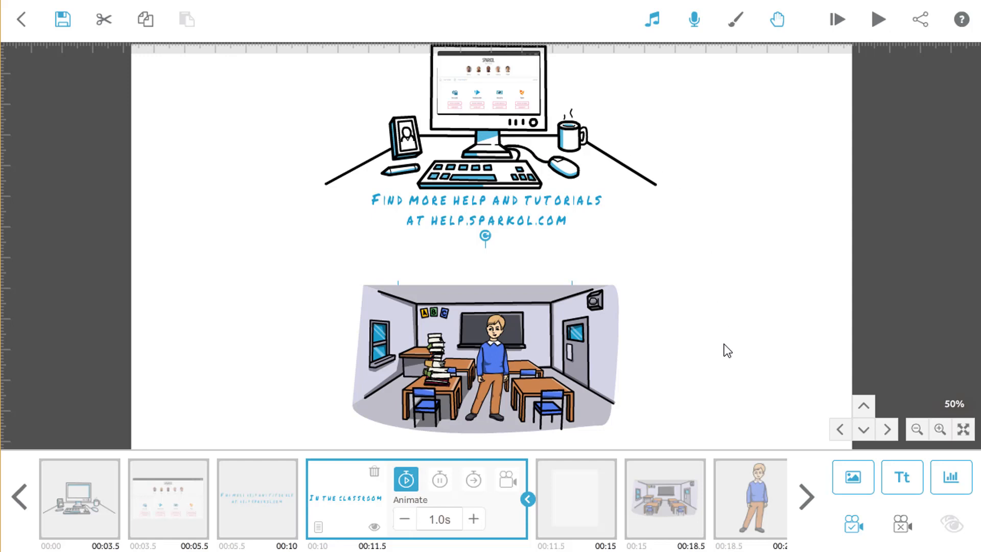
pyautogui.moveTo(745, 373)
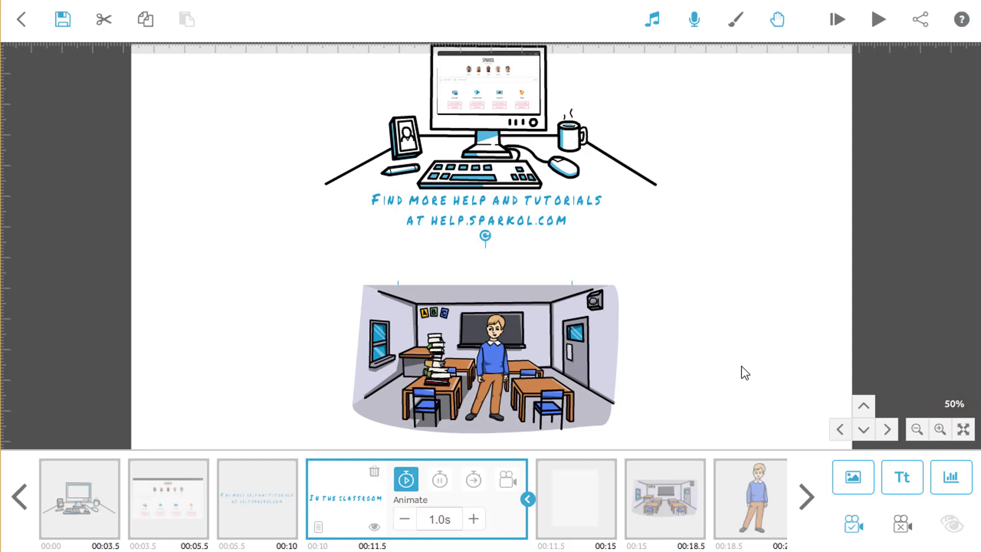
pyautogui.moveTo(803, 482)
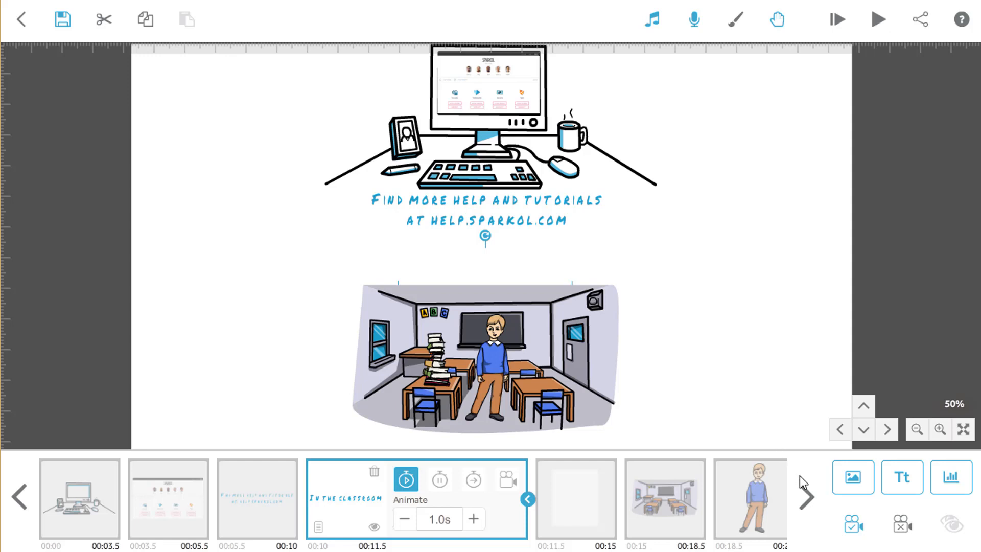
# Give the book stack a smooth Move In entrance at a diagonal angle
pyautogui.hscroll(3)
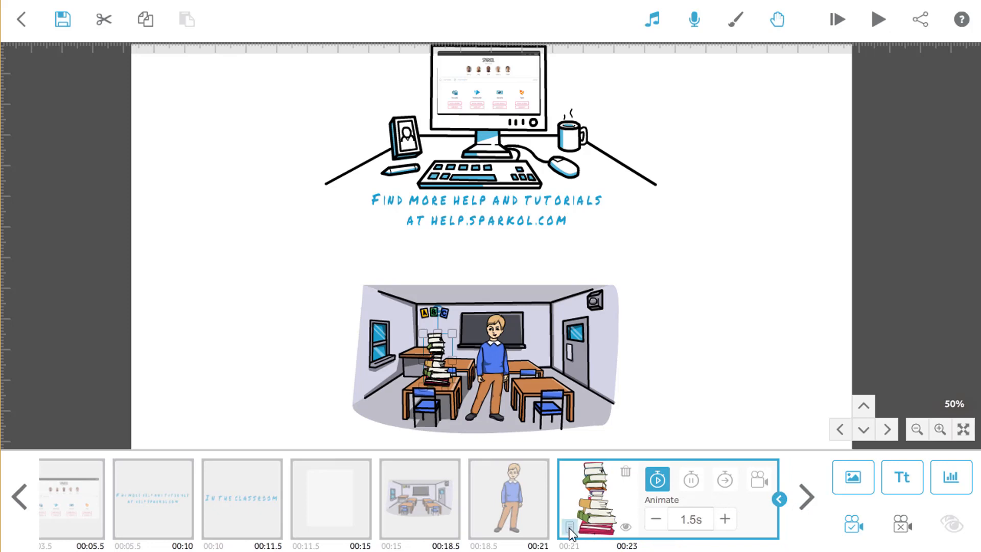
pyautogui.click(568, 525)
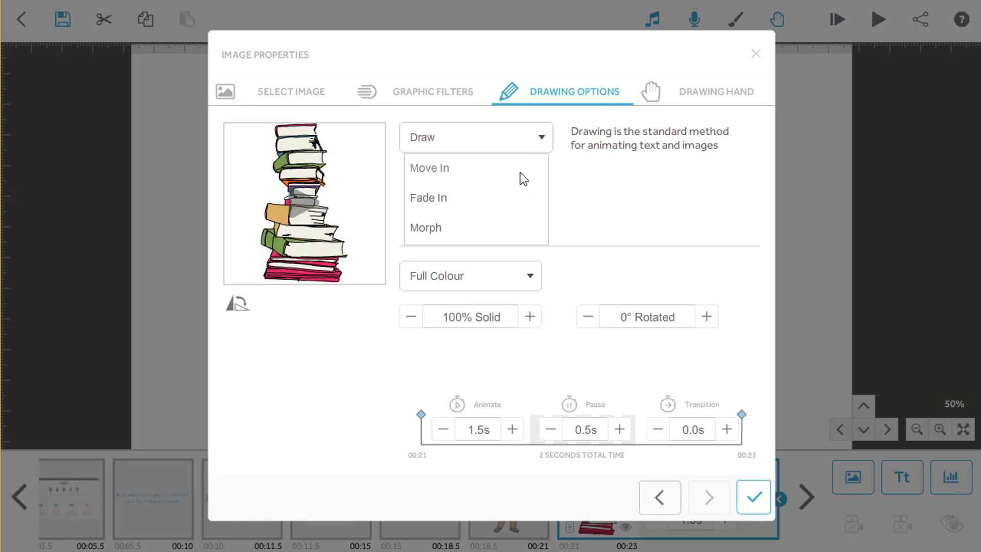
pyautogui.click(429, 167)
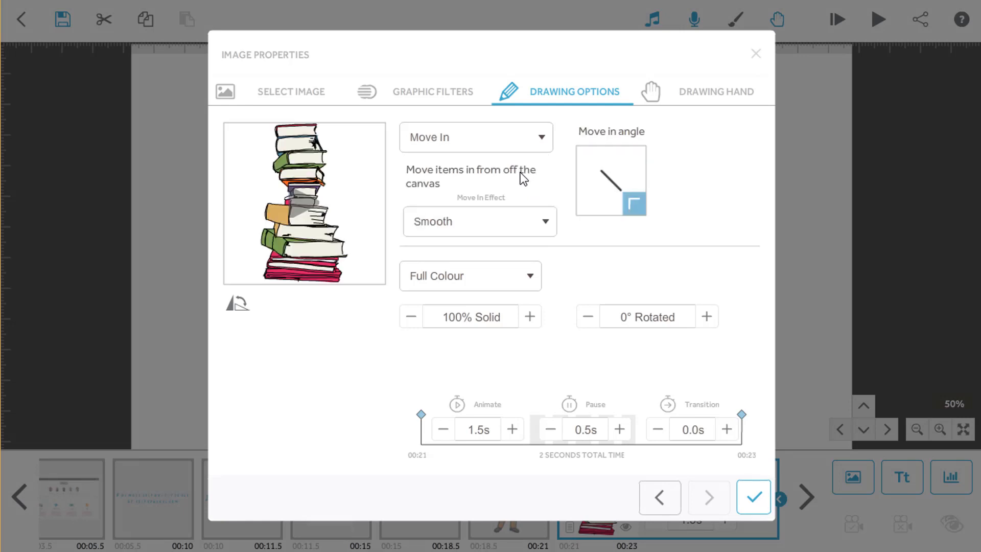
pyautogui.click(631, 181)
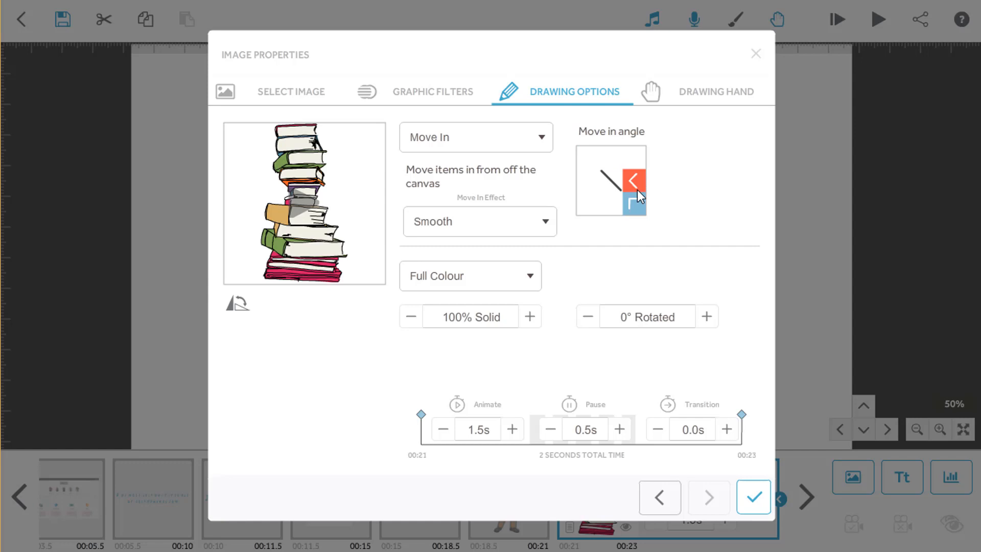
pyautogui.click(588, 181)
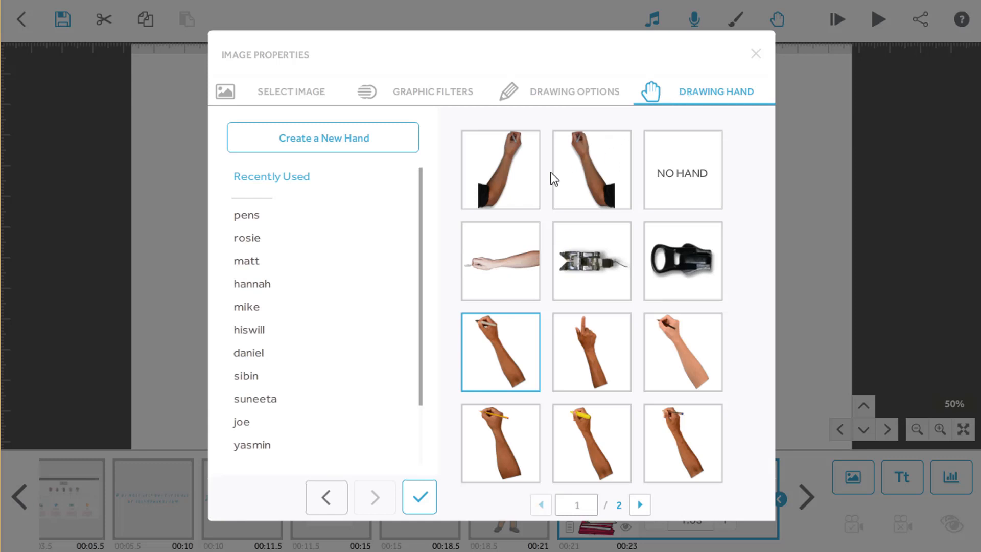
# Assign the pointing-finger hand from page 2 of a hand set to the books
pyautogui.click(255, 398)
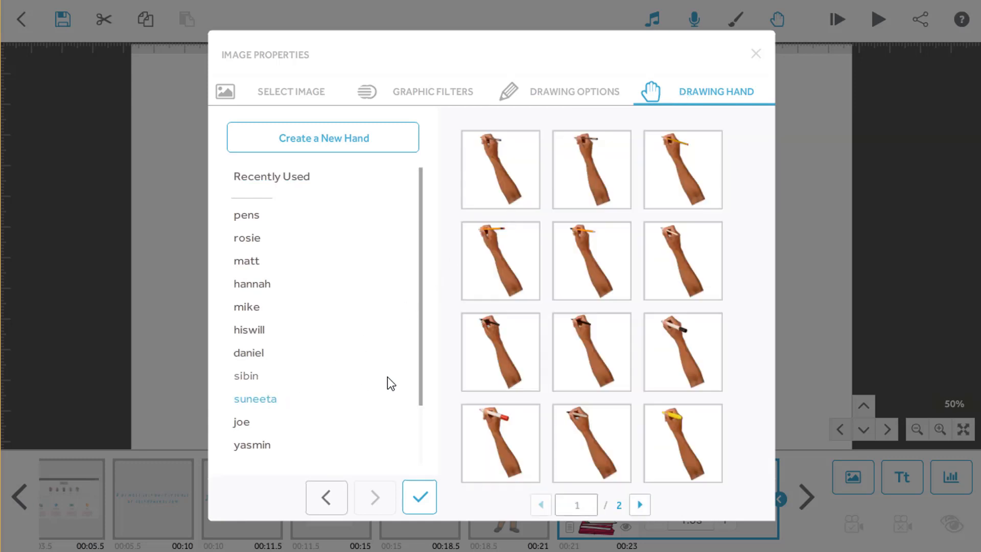
pyautogui.click(640, 505)
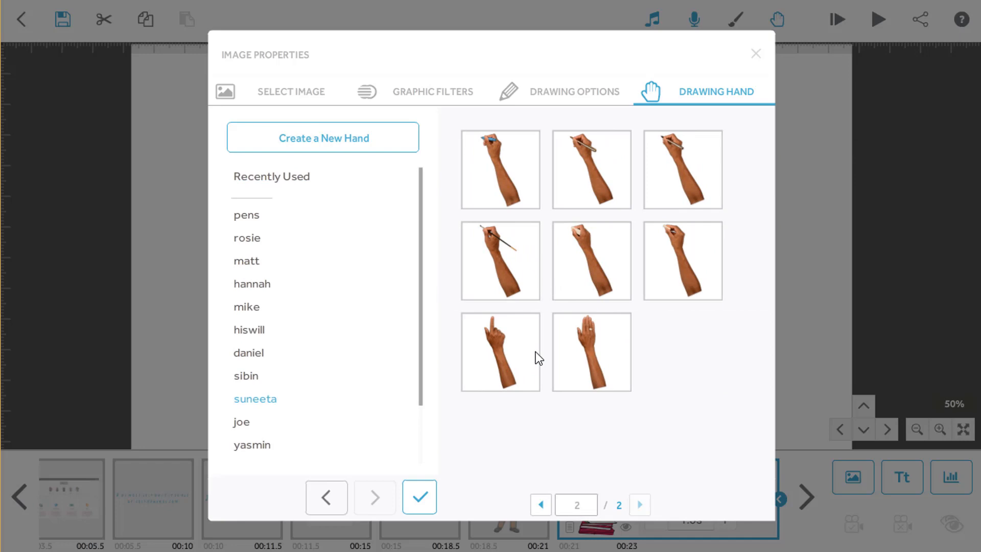
pyautogui.click(499, 351)
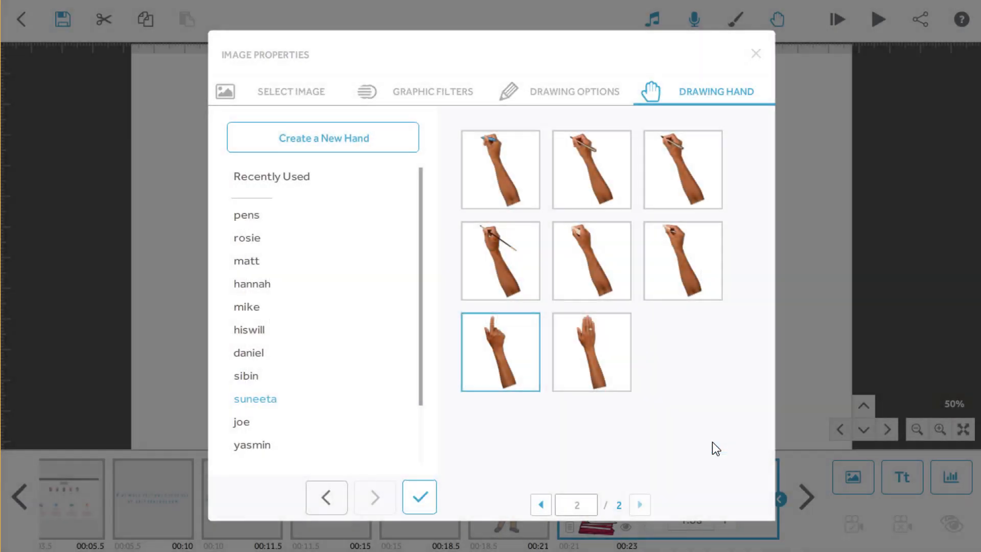
pyautogui.click(418, 497)
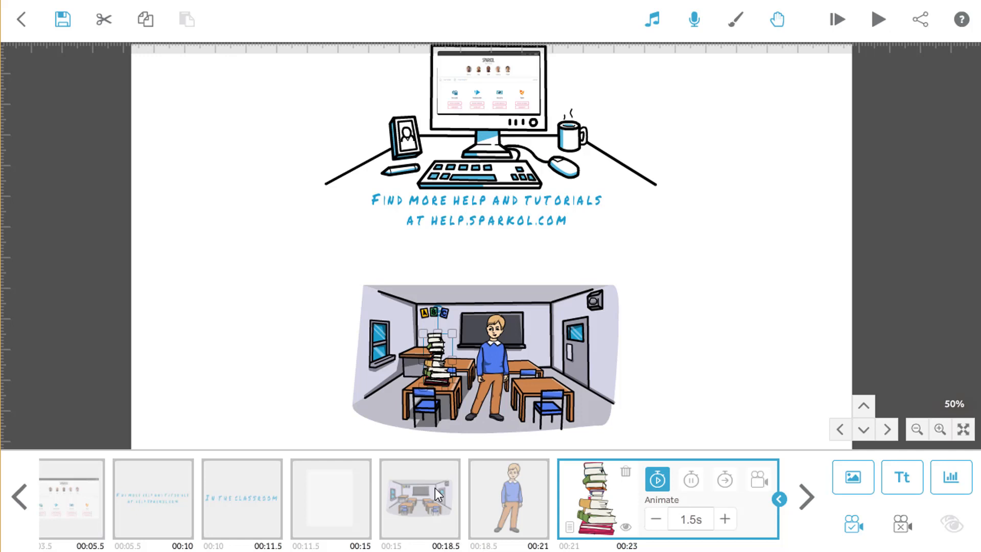
pyautogui.moveTo(197, 497)
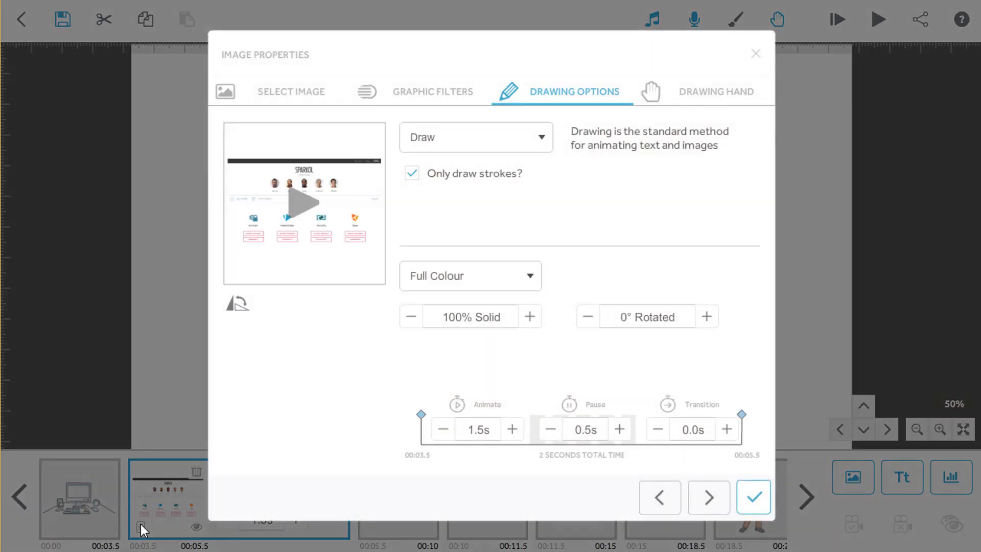
pyautogui.moveTo(490, 148)
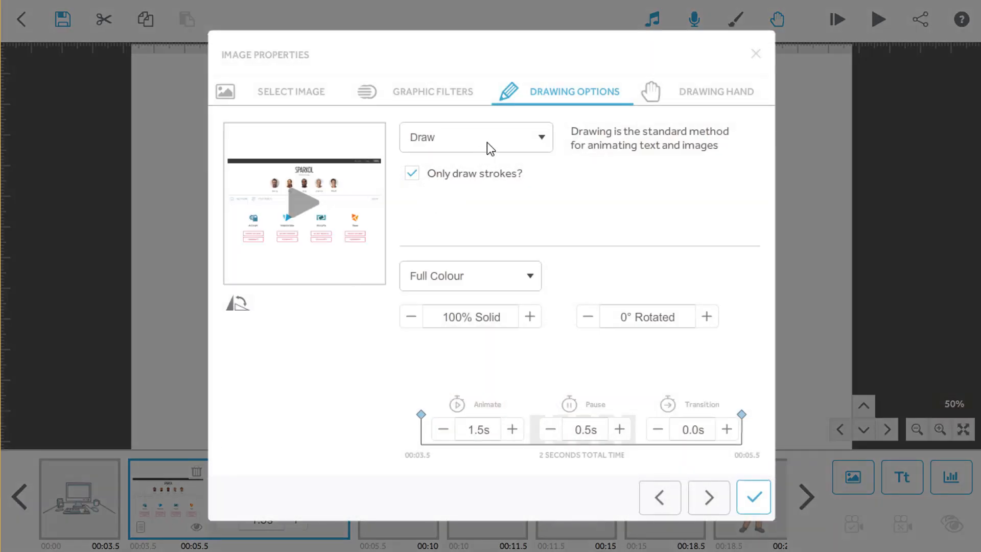
# Switch the screenshot's animation from Draw to Fade In, preview it, and confirm
pyautogui.click(476, 137)
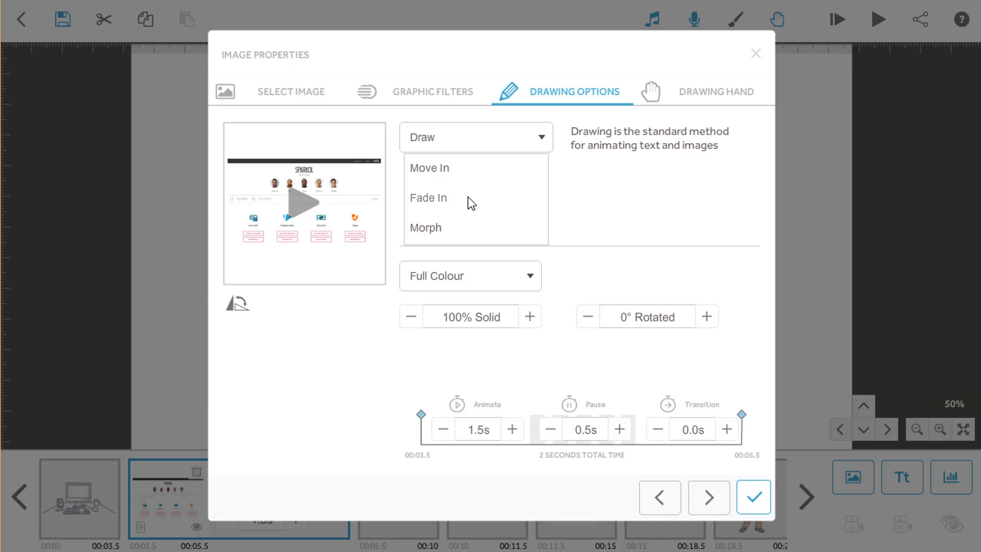
pyautogui.click(428, 198)
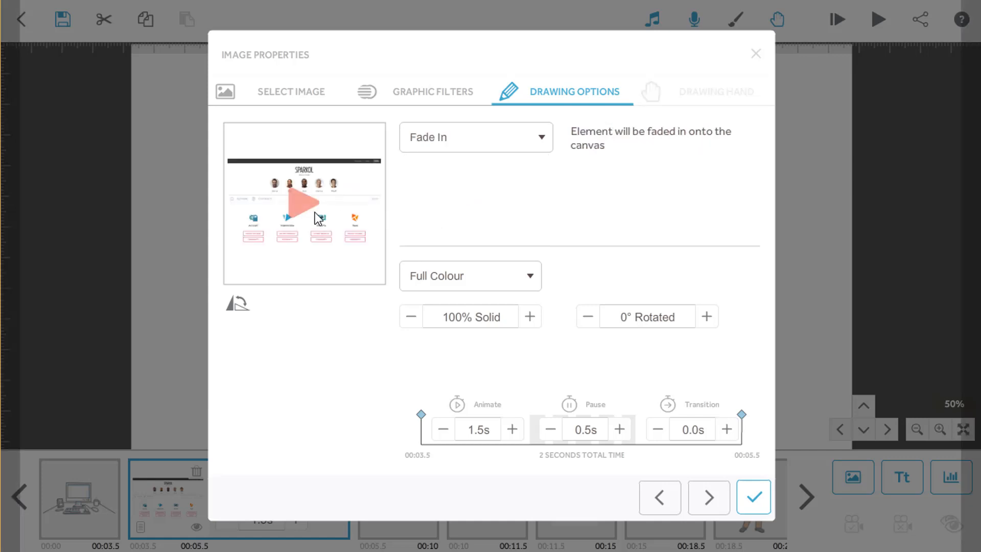
pyautogui.click(304, 203)
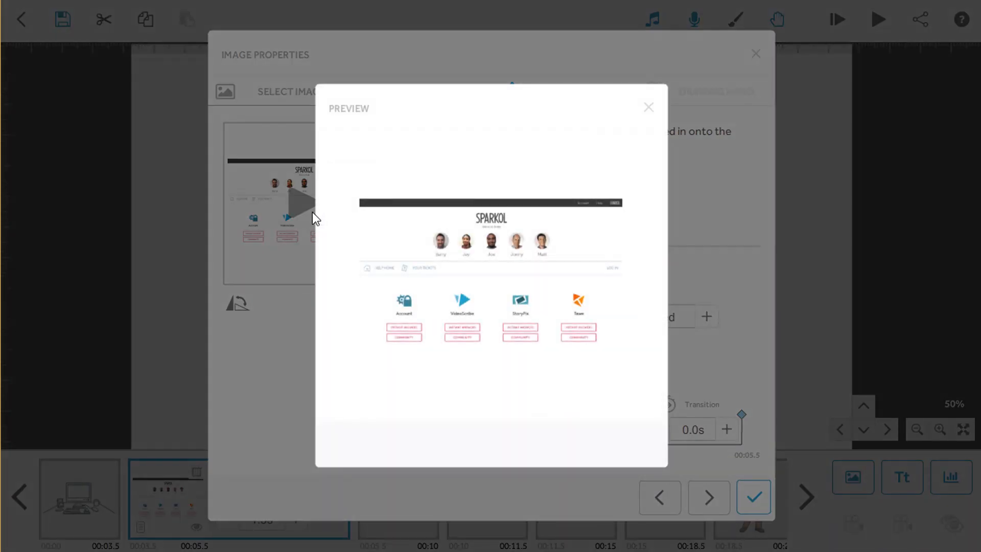
pyautogui.click(648, 107)
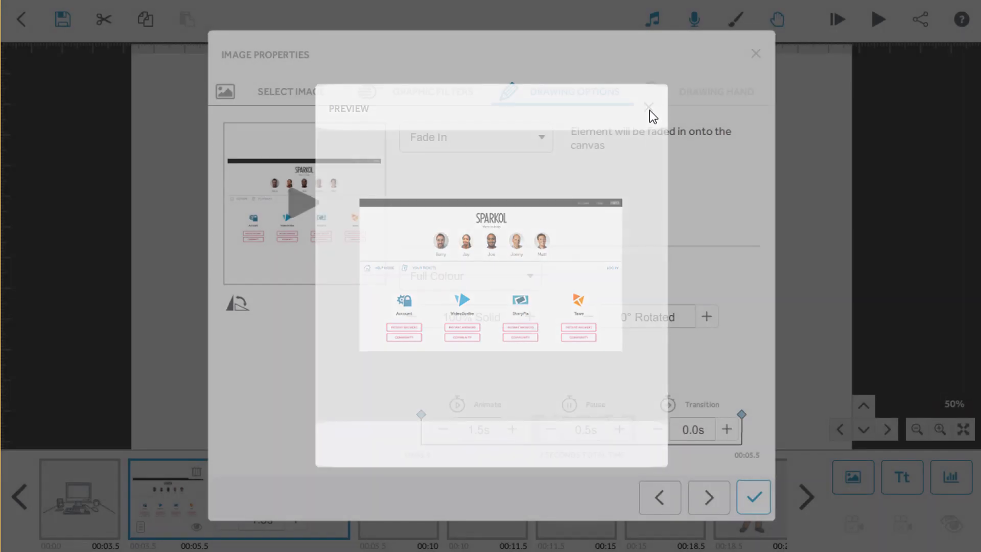
pyautogui.click(649, 106)
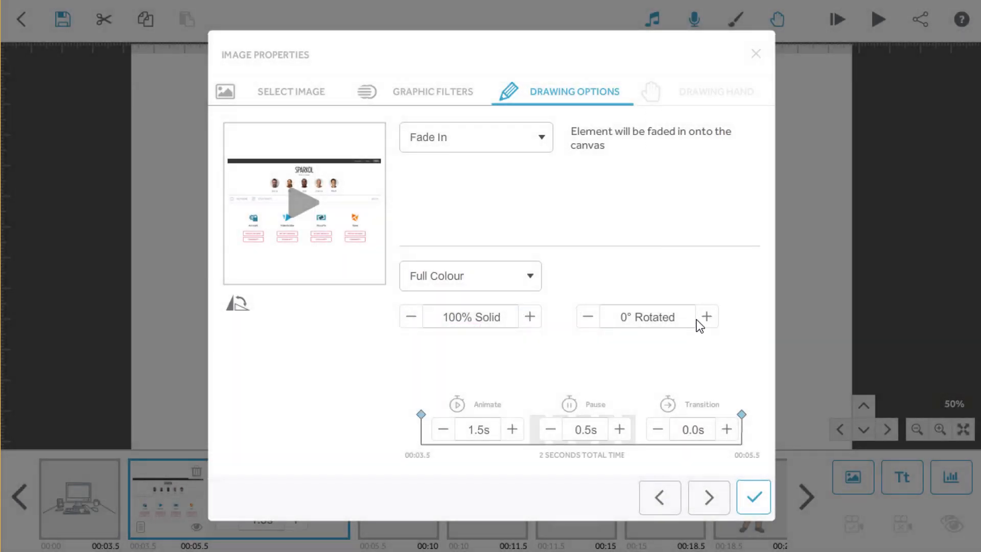
pyautogui.click(753, 497)
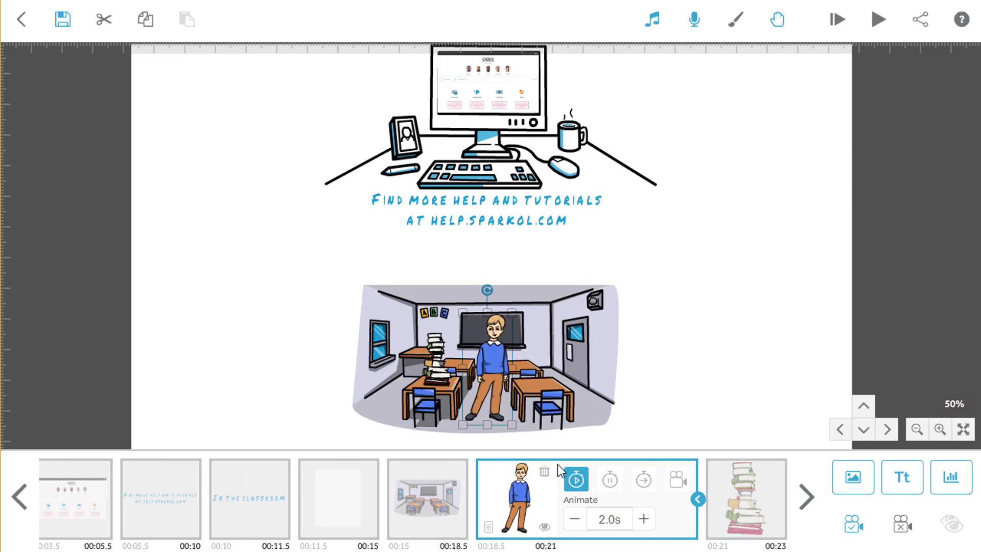
pyautogui.moveTo(489, 526)
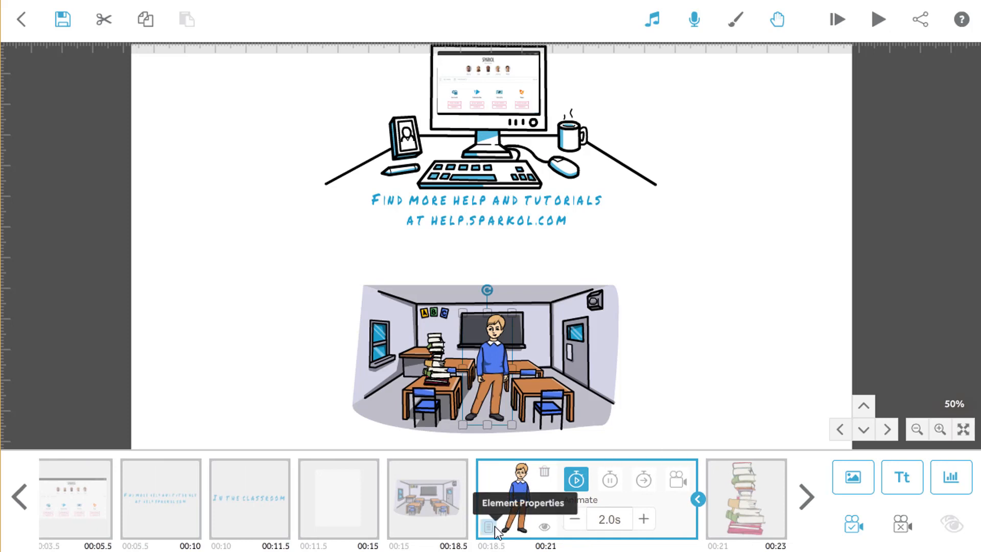
# Recolour the boy with black hair, a red jumper and blue trousers, and confirm
pyautogui.click(489, 526)
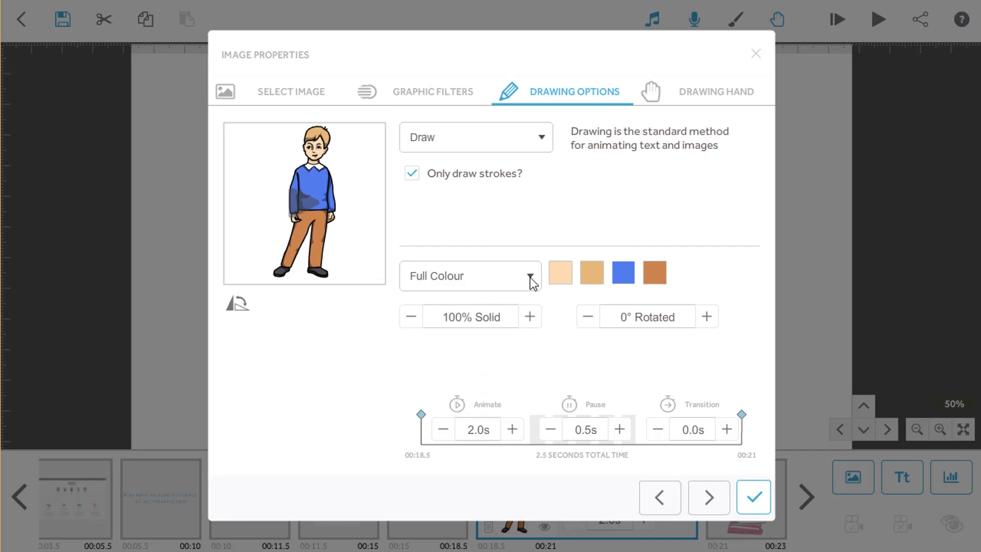
pyautogui.moveTo(561, 273)
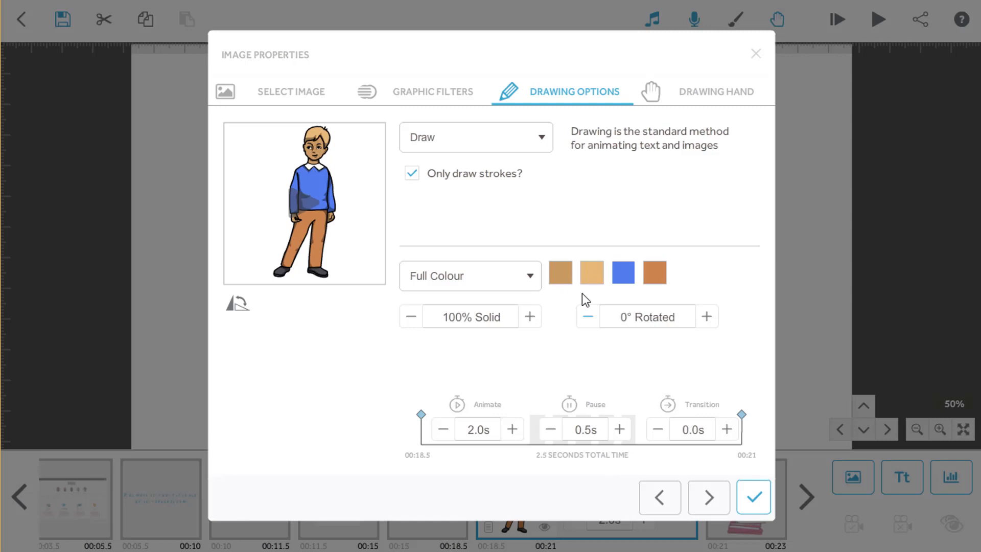
pyautogui.click(591, 272)
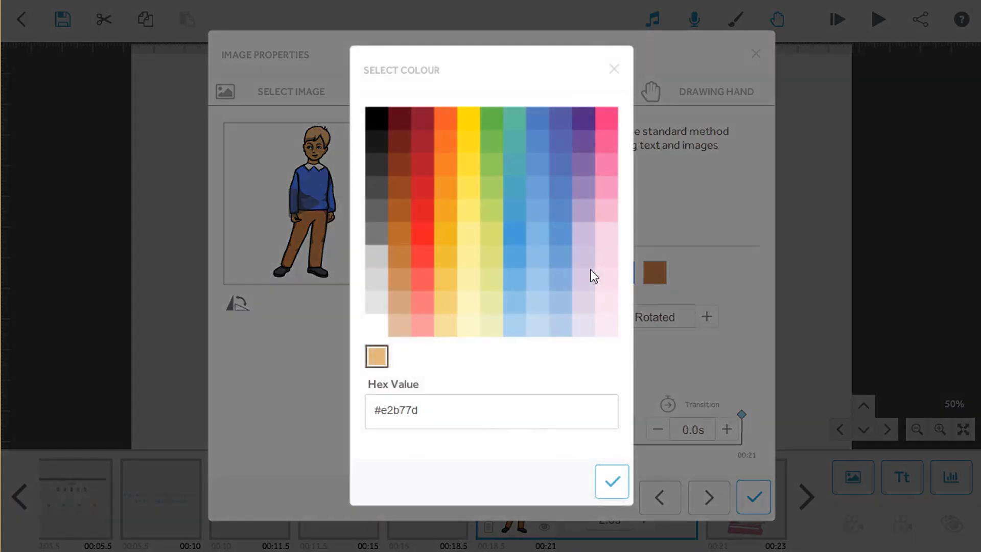
pyautogui.click(611, 482)
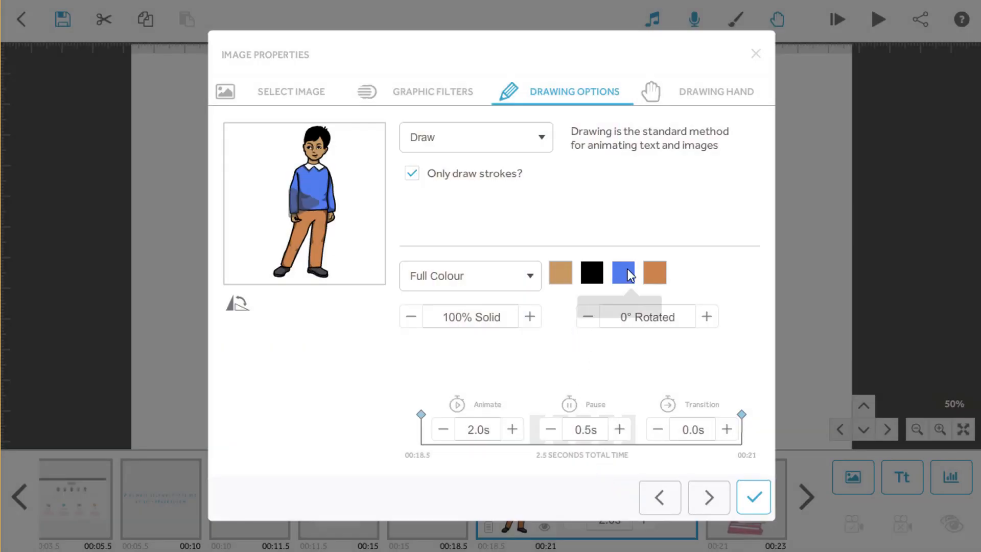
pyautogui.click(622, 273)
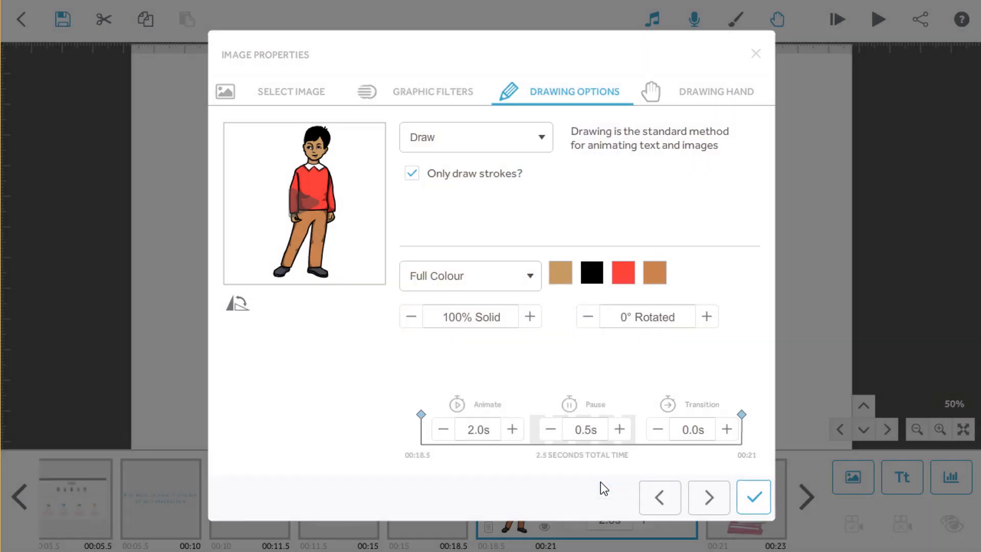
pyautogui.click(654, 272)
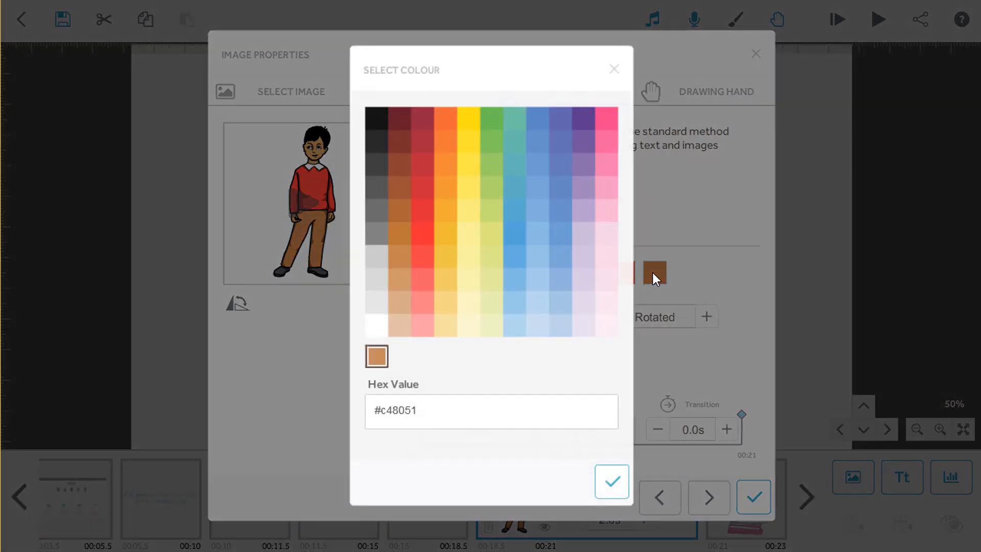
pyautogui.click(611, 481)
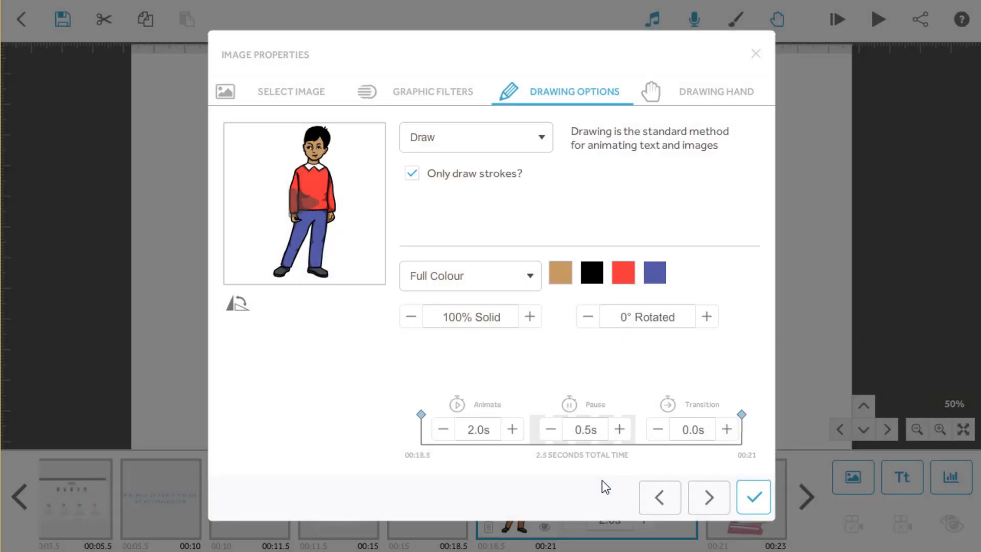
pyautogui.click(753, 497)
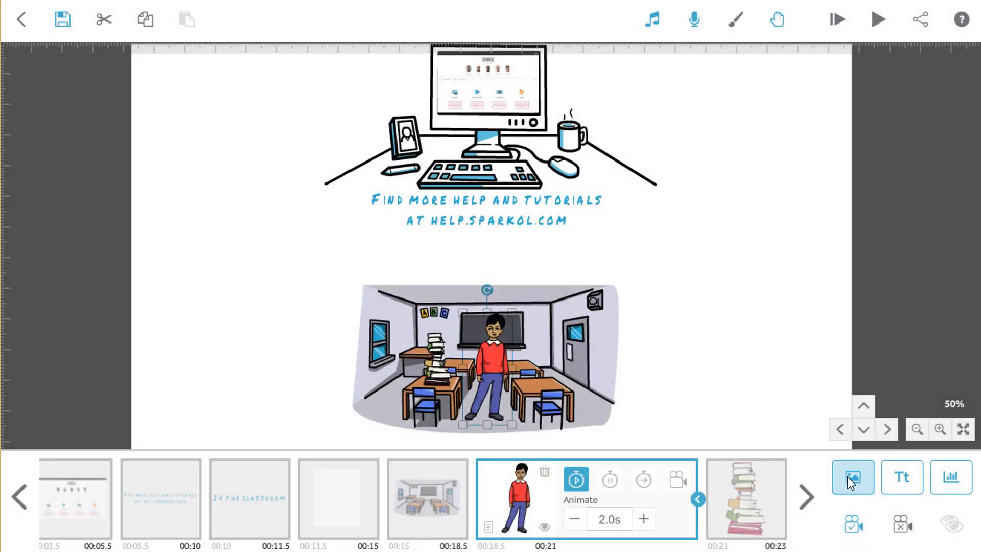
pyautogui.click(852, 476)
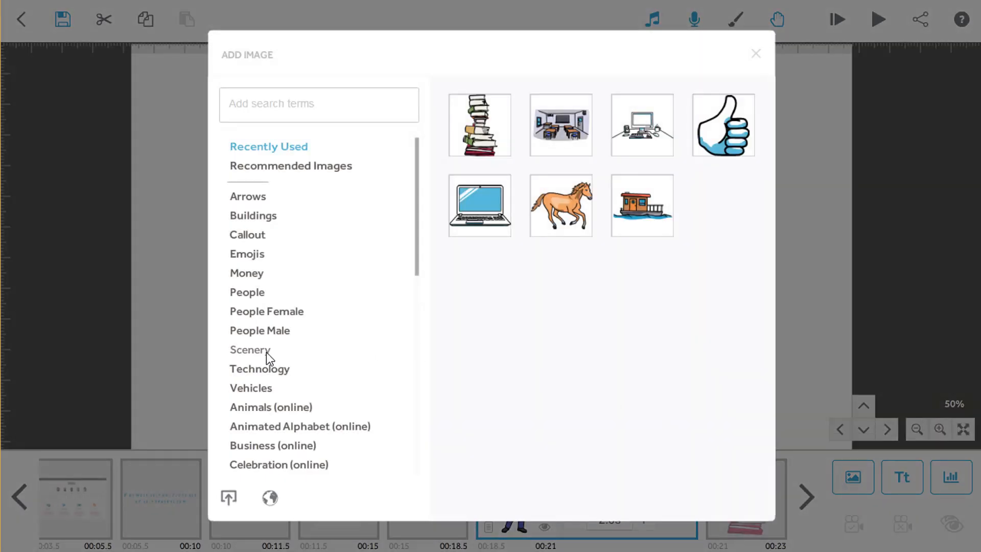
pyautogui.click(250, 349)
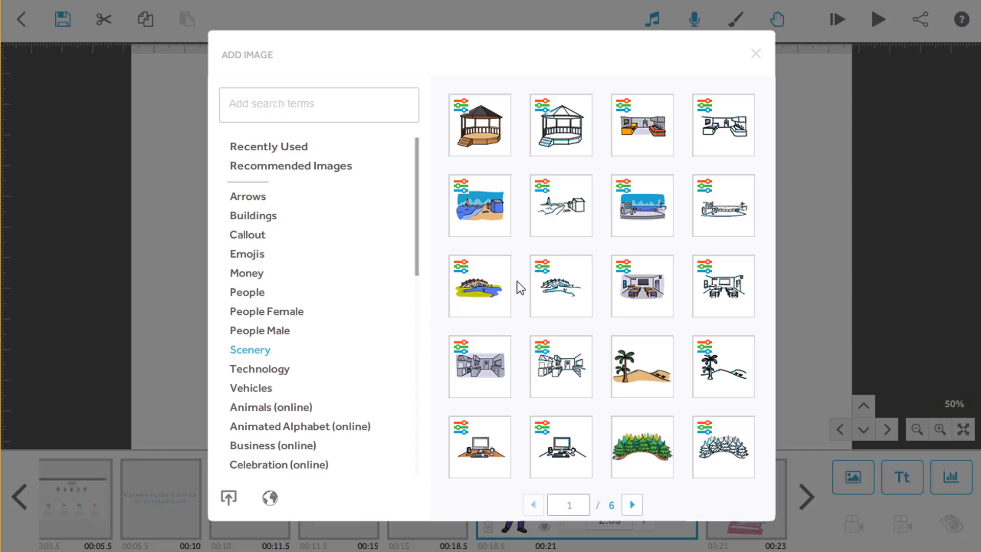
pyautogui.moveTo(550, 277)
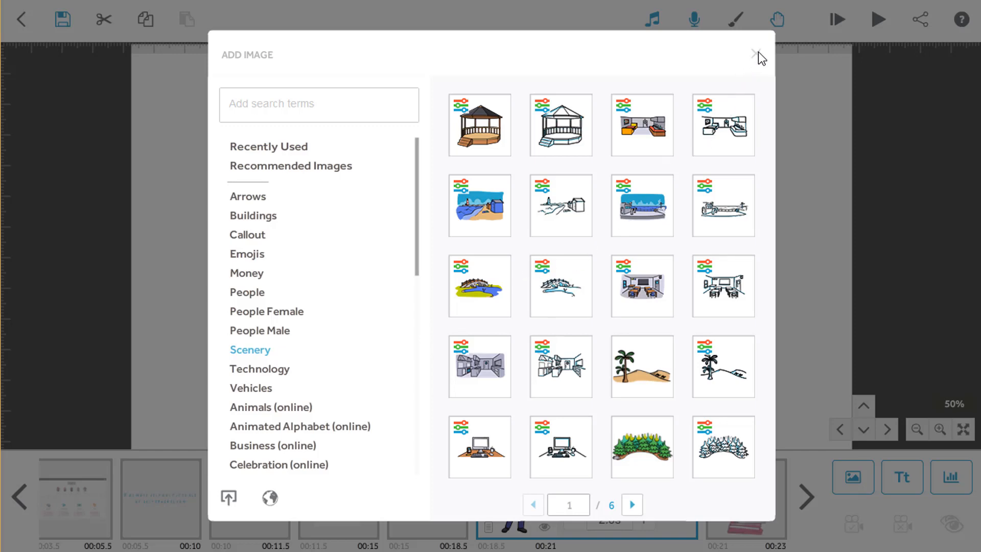
pyautogui.click(754, 55)
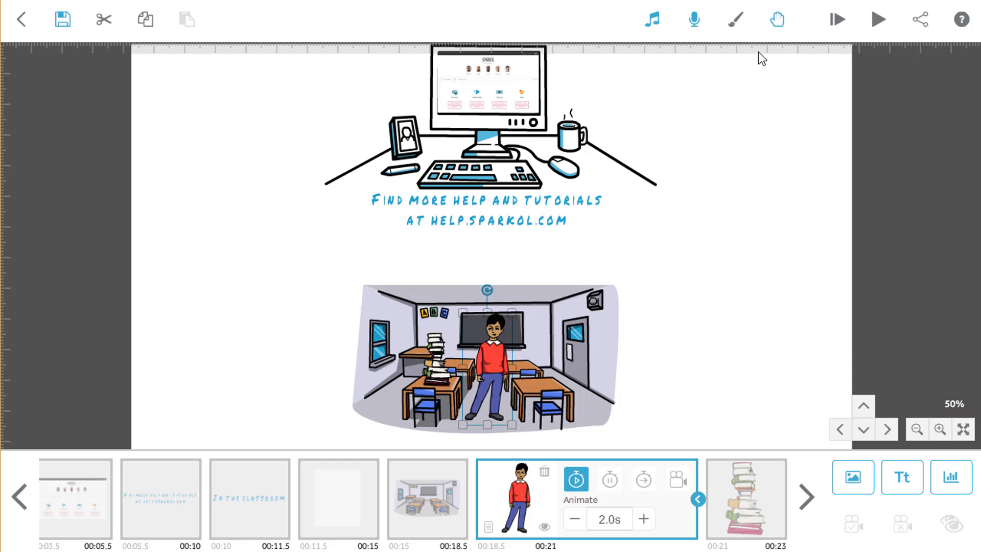
pyautogui.moveTo(825, 50)
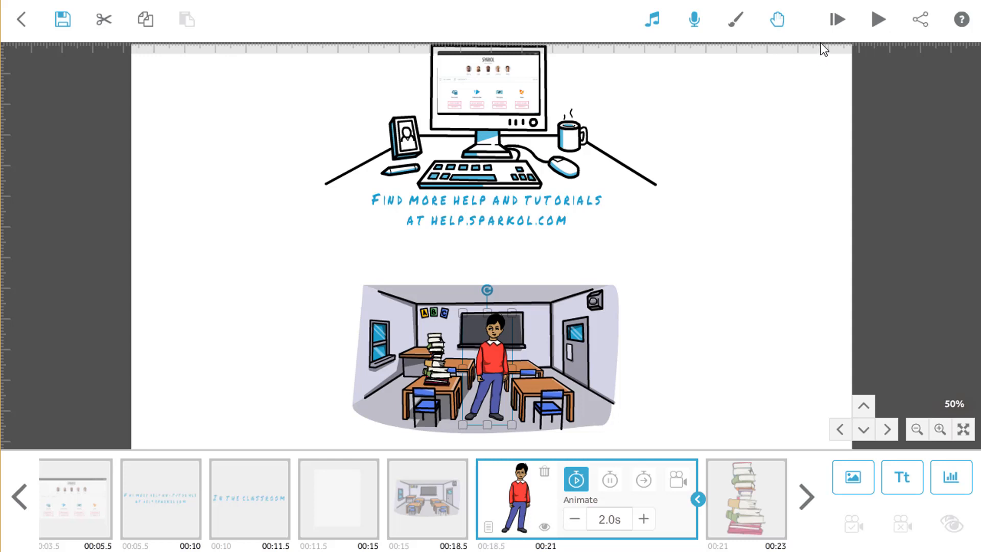
# Play the whole scribe video from the beginning as a preview
pyautogui.click(876, 19)
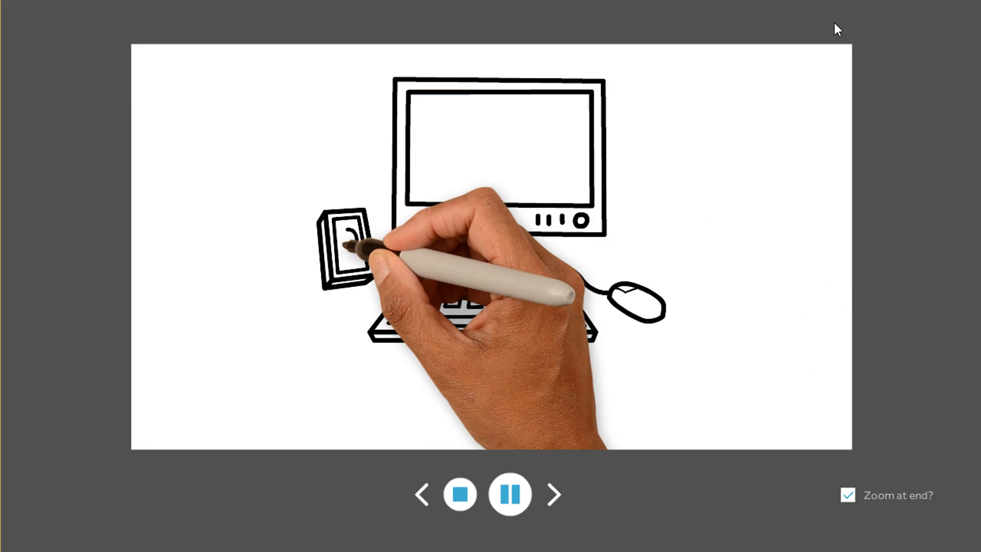